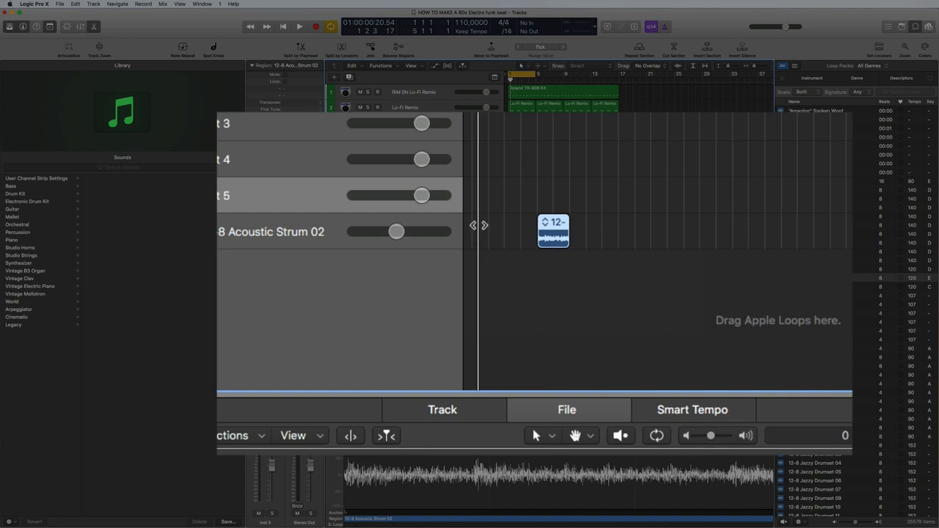
pyautogui.moveTo(442, 242)
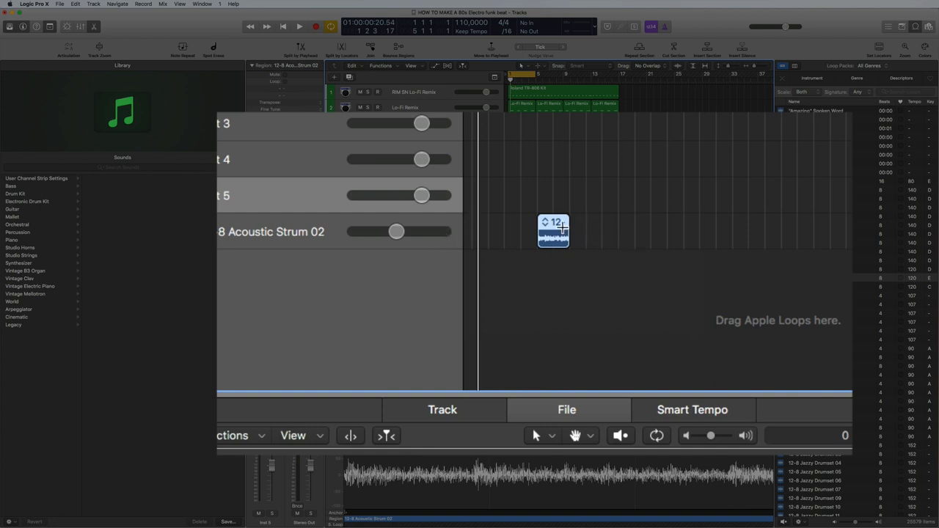
pyautogui.moveTo(572, 223)
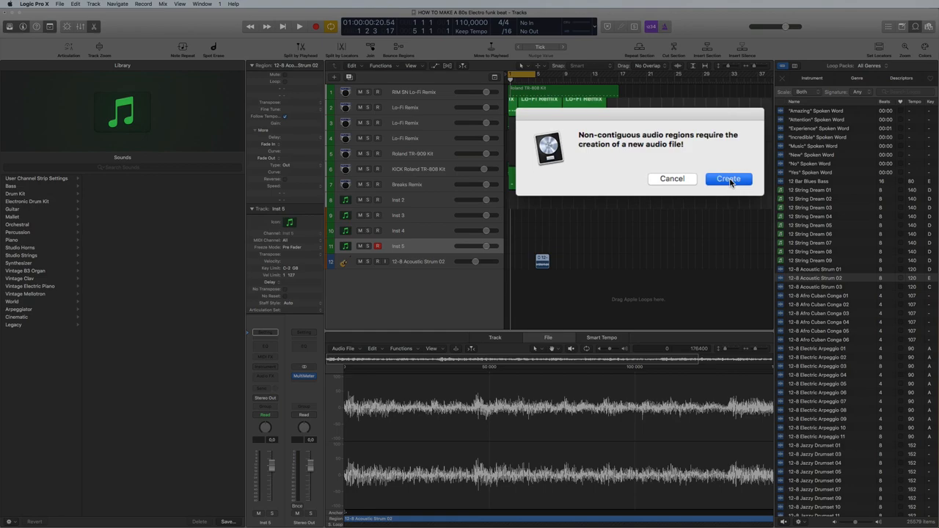
# Create the new joined audio file so the Acoustic Strum region starts at the track beginning
pyautogui.click(729, 179)
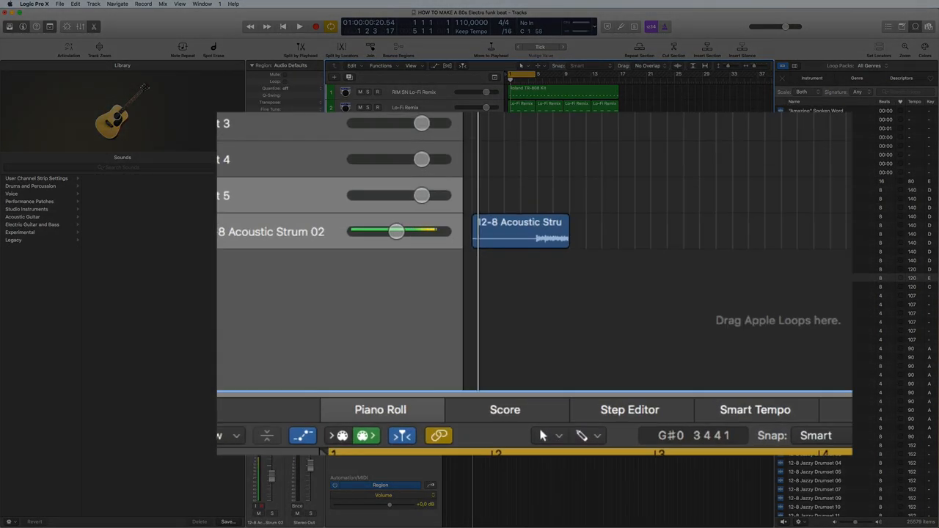